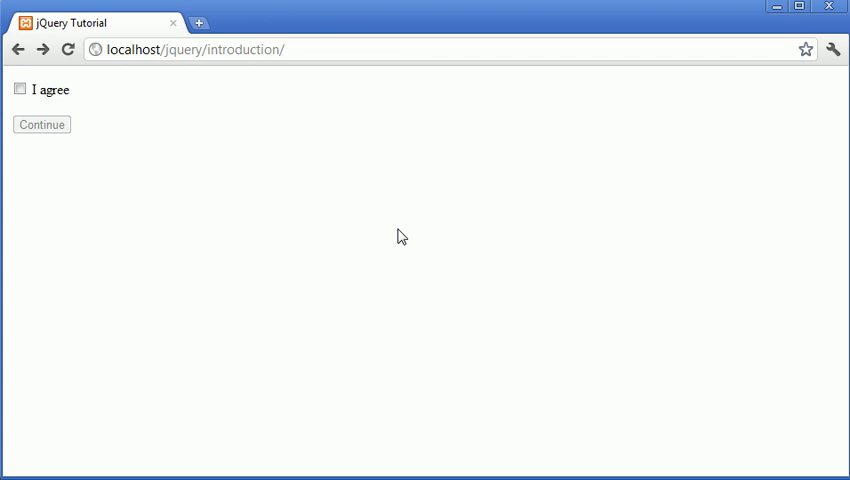
mouse_move(326, 158)
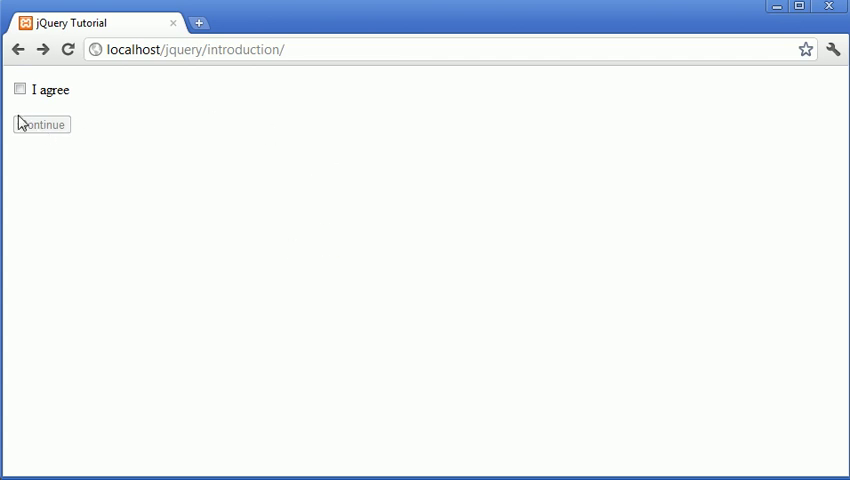
mouse_move(81, 114)
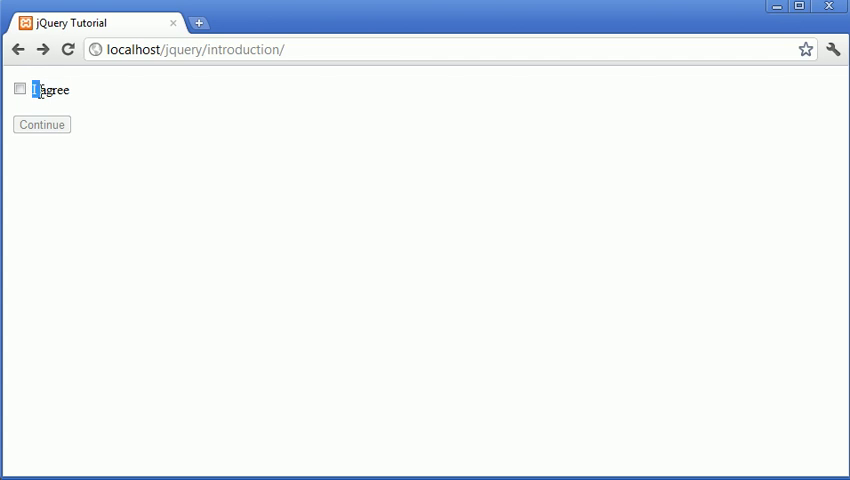
Tick the 'I agree' checkbox on localhost/jquery/introduction so Continue becomes enabled
double_click(50, 89)
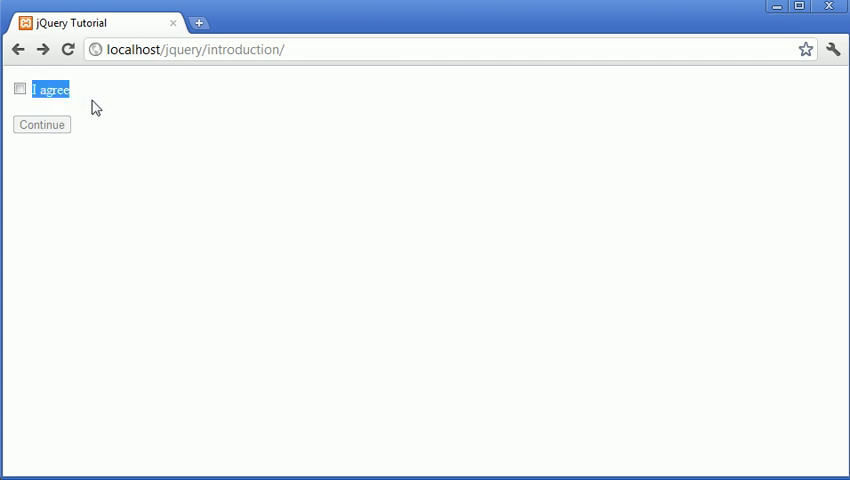
click(18, 89)
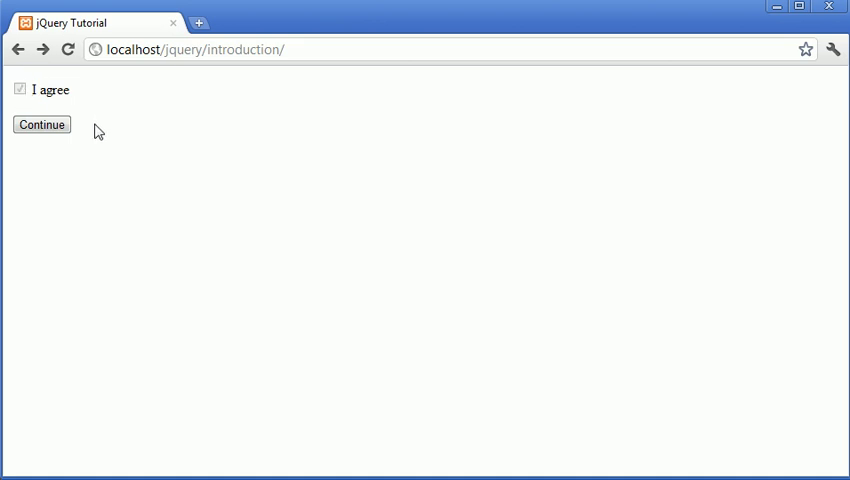
mouse_move(131, 173)
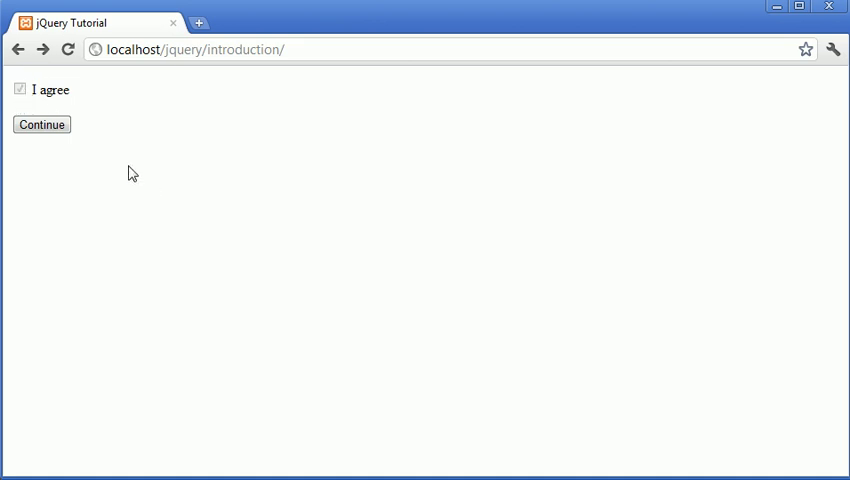
mouse_move(160, 148)
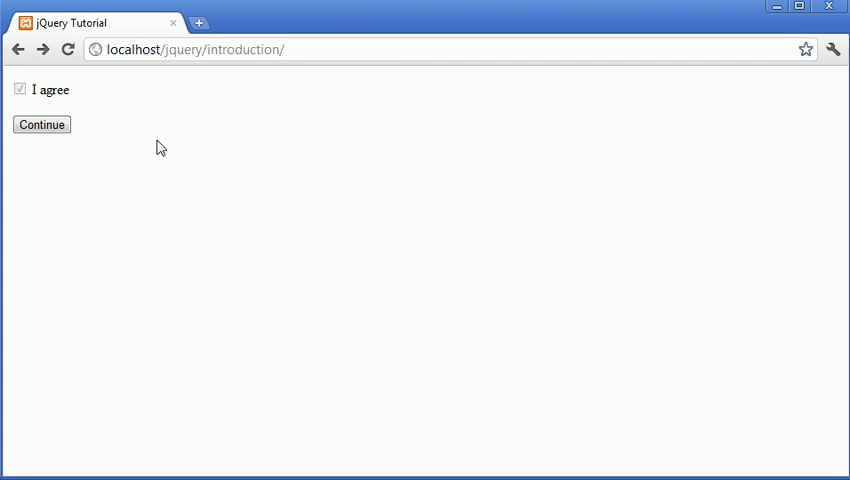
mouse_move(237, 146)
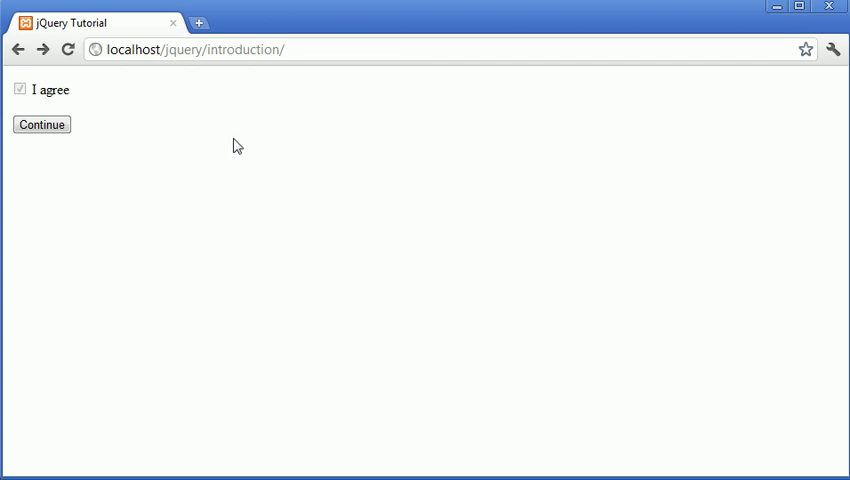
mouse_move(140, 146)
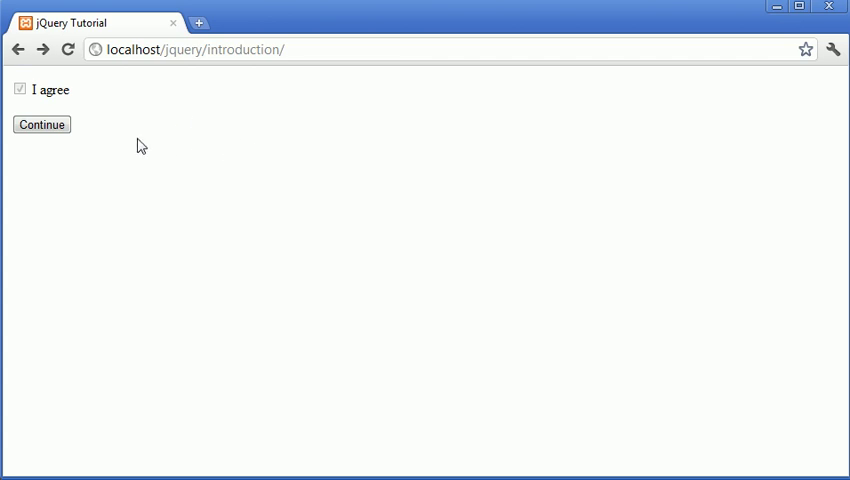
mouse_move(133, 128)
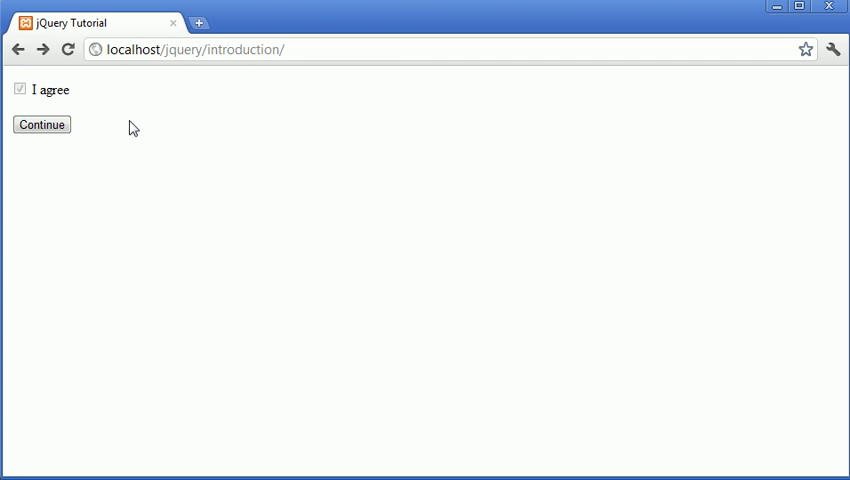
mouse_move(143, 203)
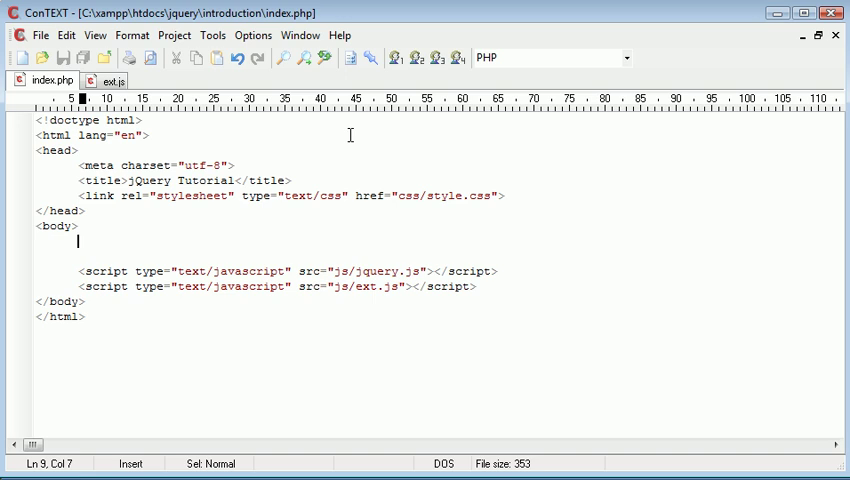
Add <input type="button" value="Continue" disabled="disabled" /> to index.php's body and save
text(<s)
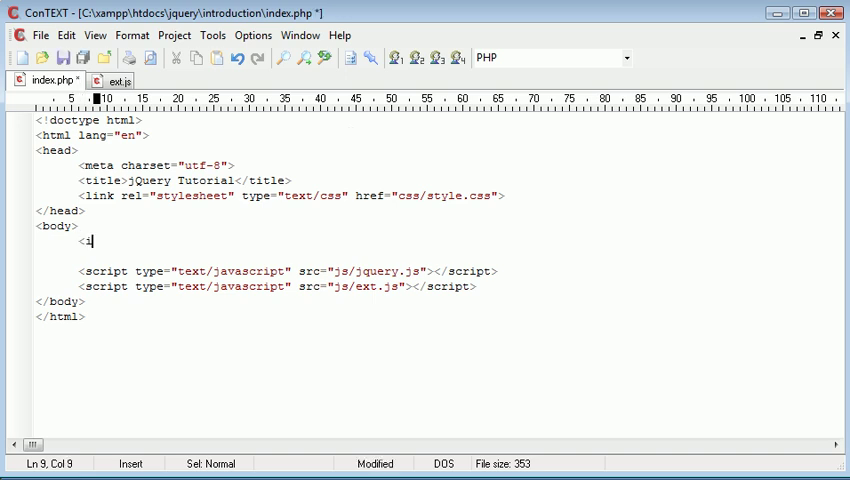
text(nput type="")
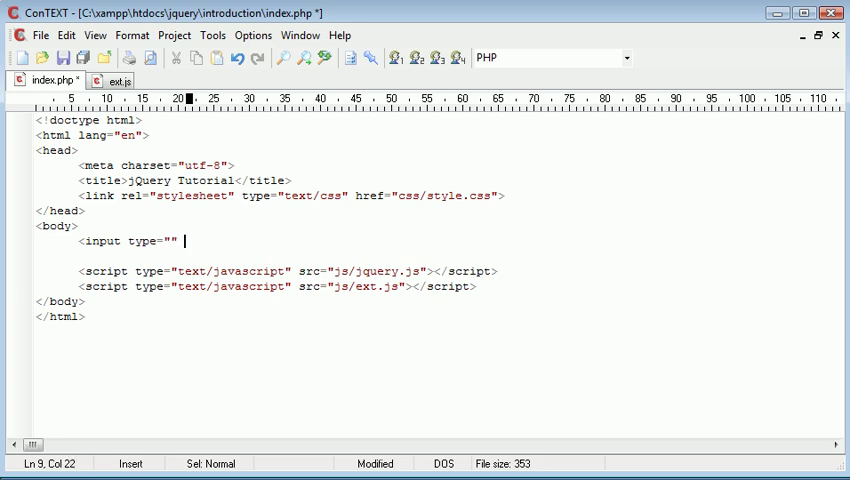
text(utton" /)
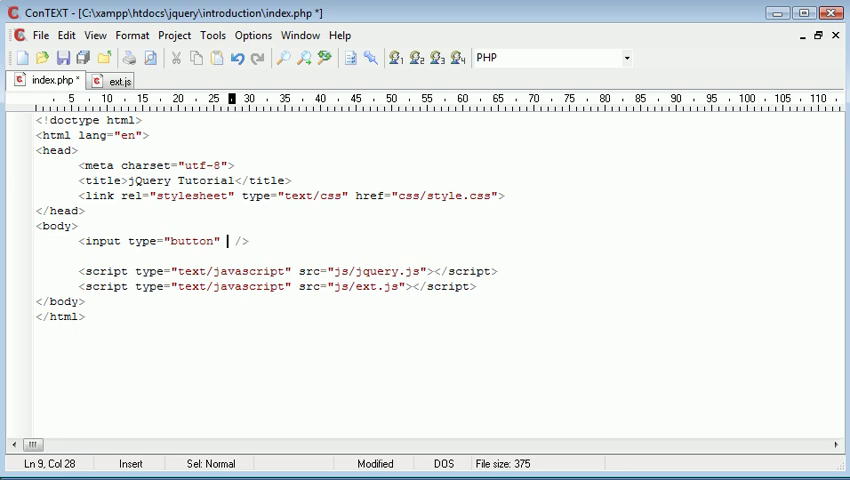
text(value="Co")
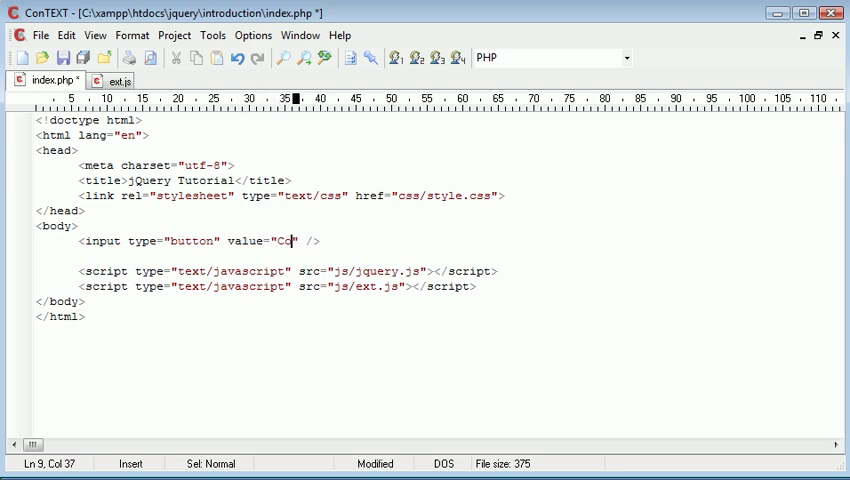
text(ntinue" disabled=)
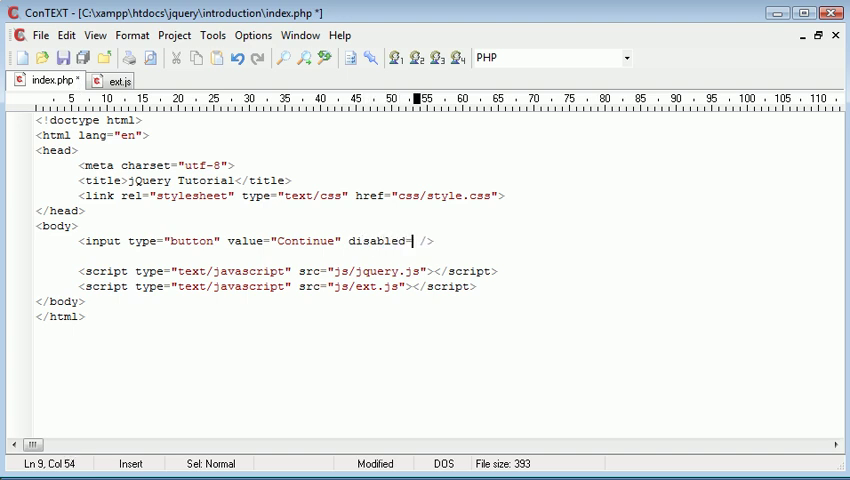
text("disabled")
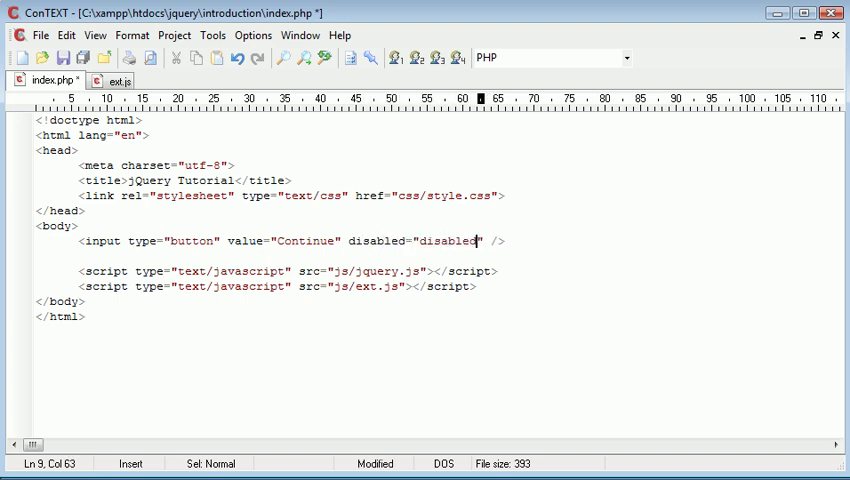
key(ctrl+s)
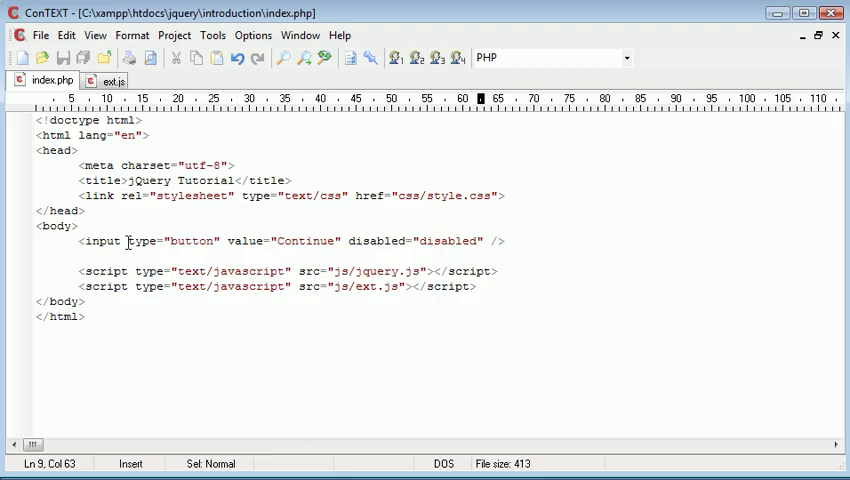
Add id="continue" to the Continue button input and start a new line above it
click(297, 246)
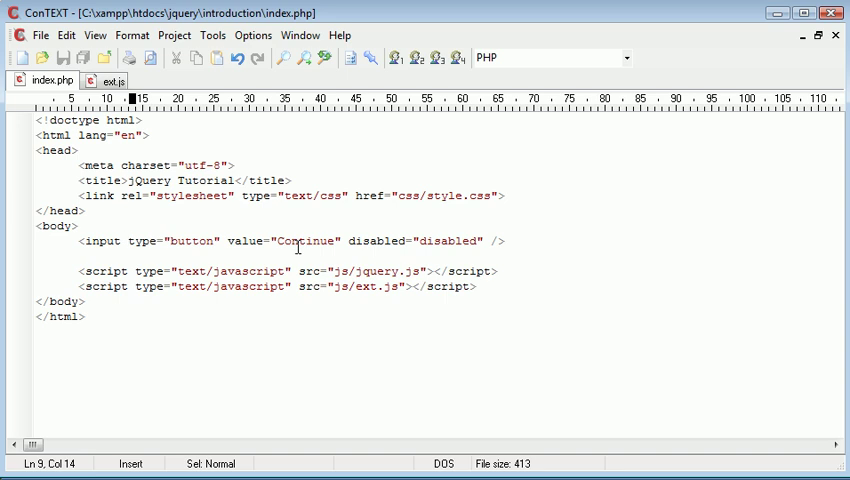
text(id="")
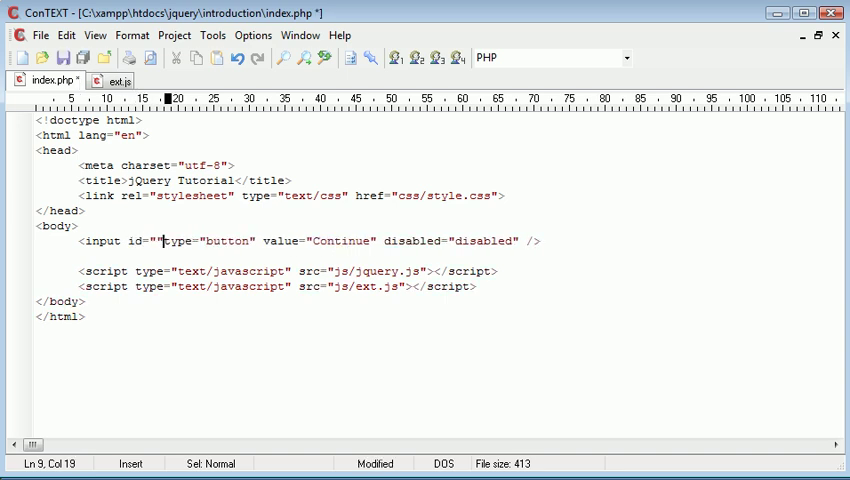
text(continue)
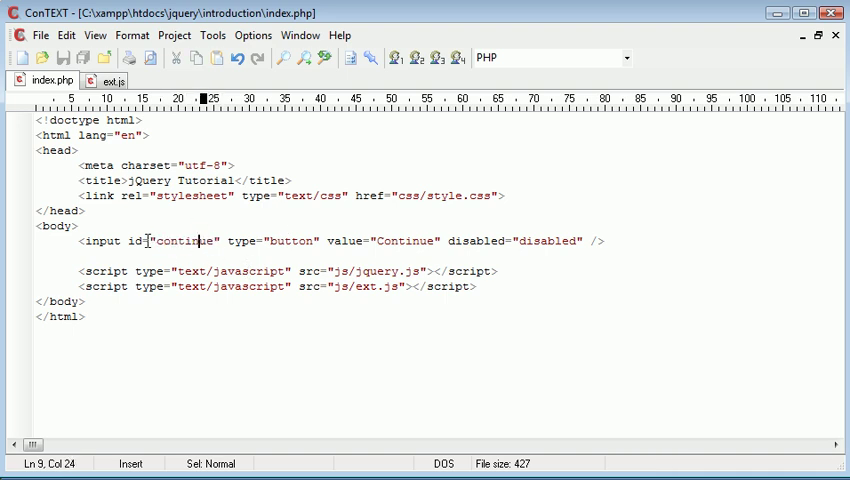
click(144, 241)
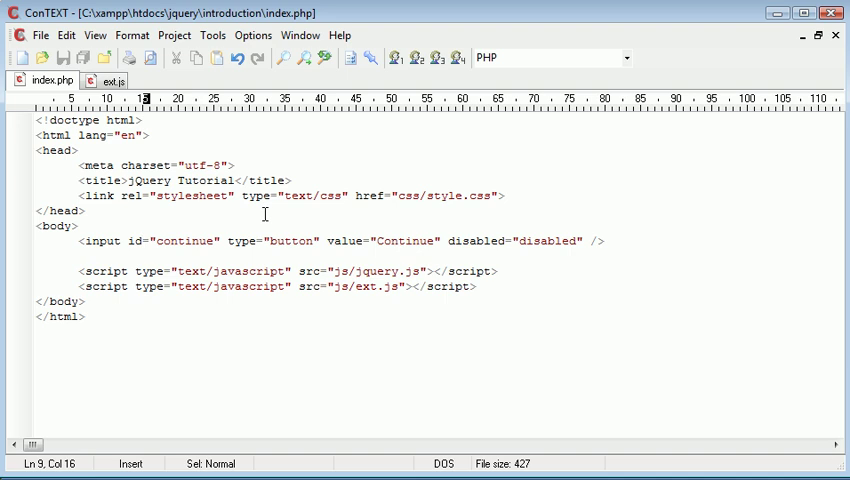
mouse_move(143, 243)
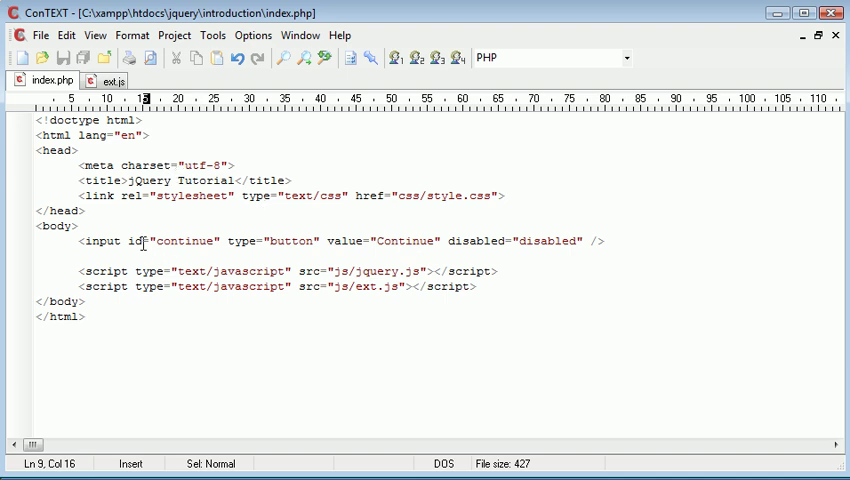
key(Return)
text(<p></p>)
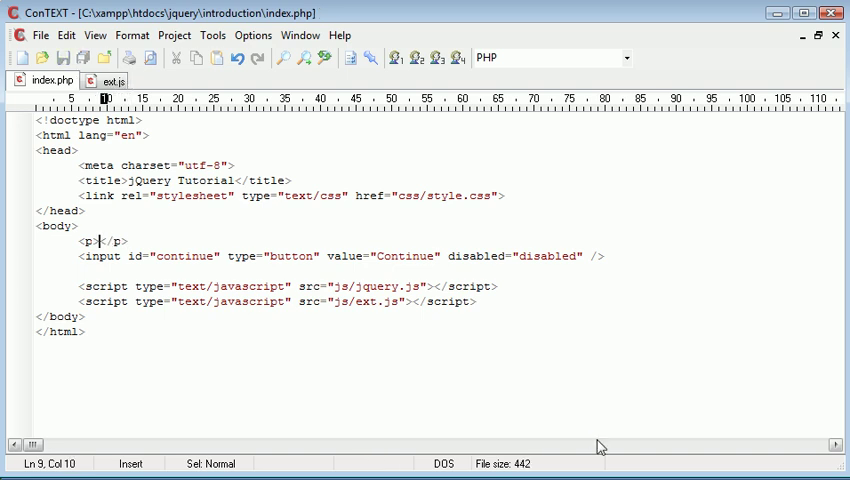
Type a paragraph holding a checkbox input labelled 'I agree' above the button
text(<input type=<)
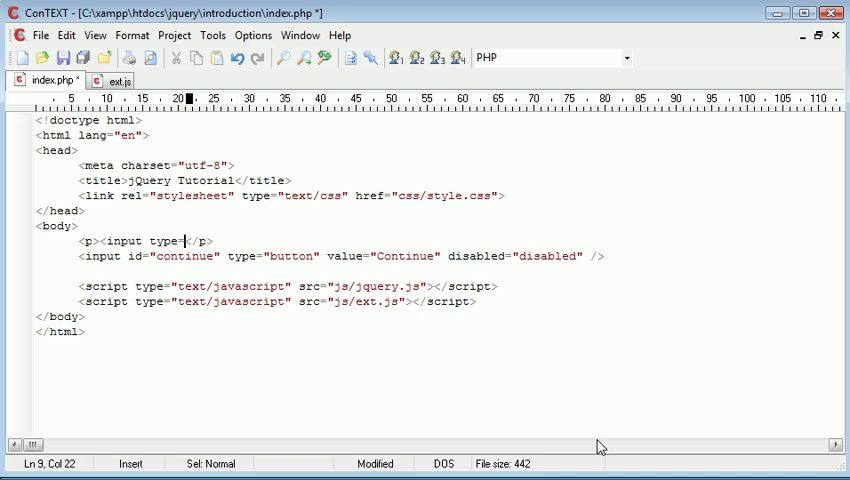
text("c" />)
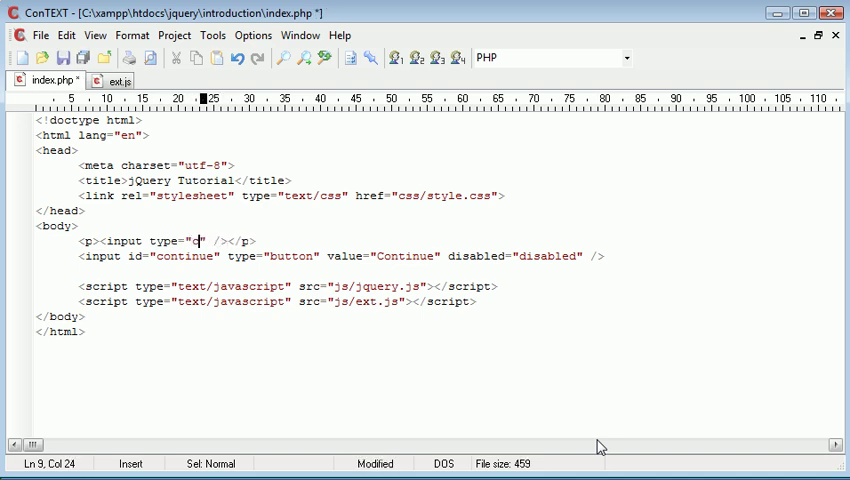
text(heckbox)
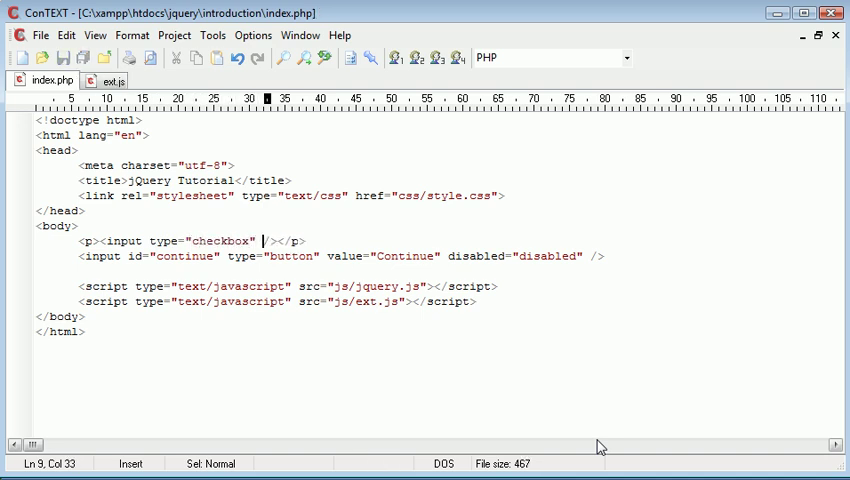
text(I)
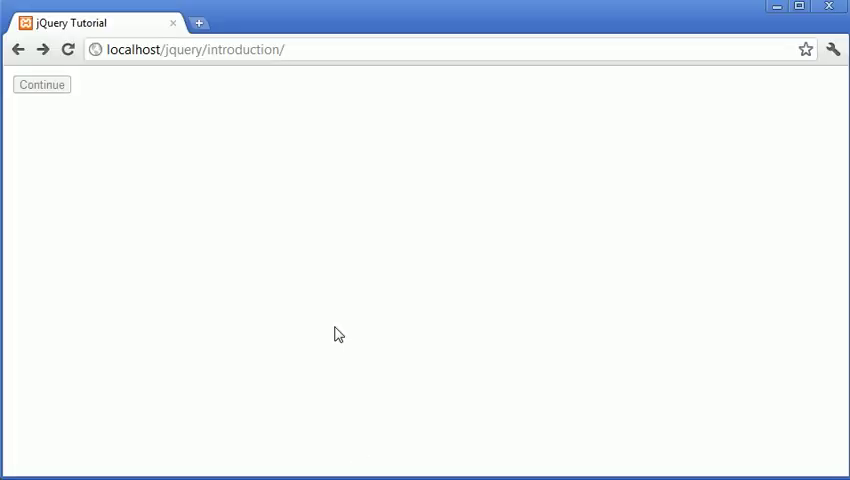
Give the checkbox input the attribute id="agree"
click(42, 84)
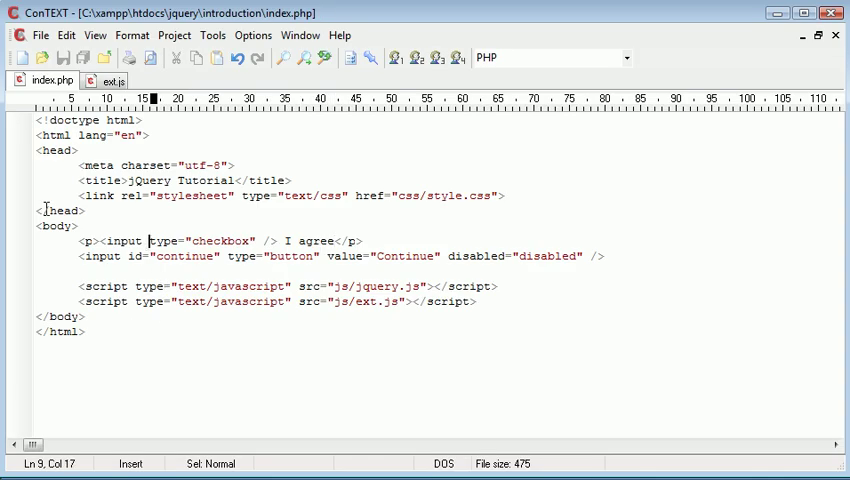
text(id="")
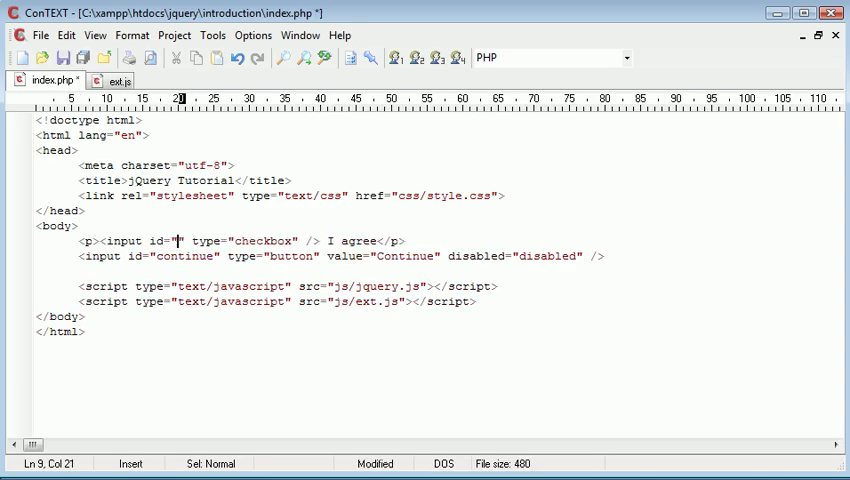
text(agree)
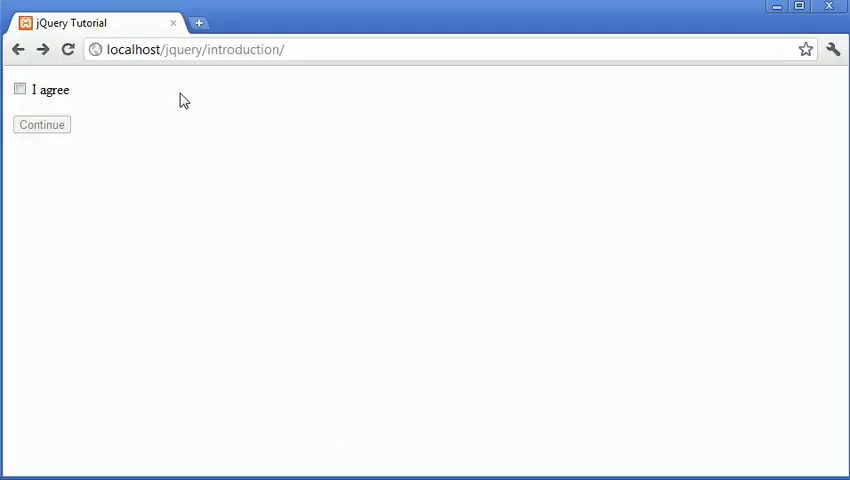
mouse_move(121, 147)
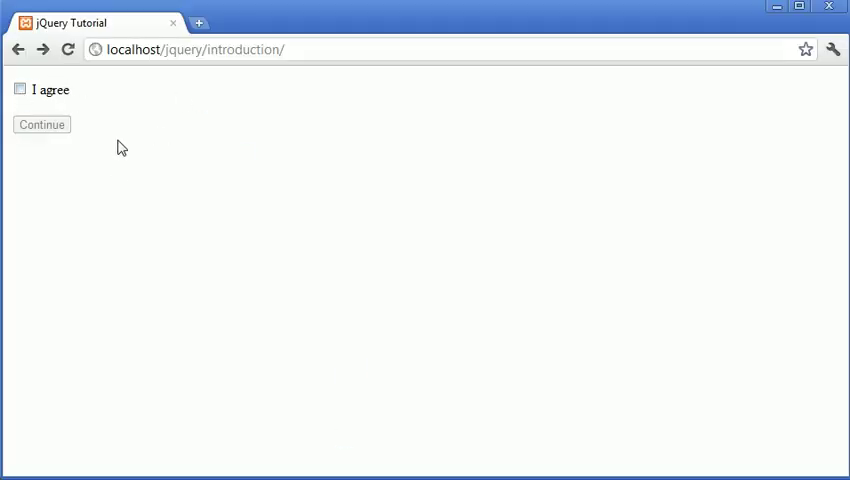
Tick 'I agree' in Chrome and confirm Continue stays disabled
click(20, 89)
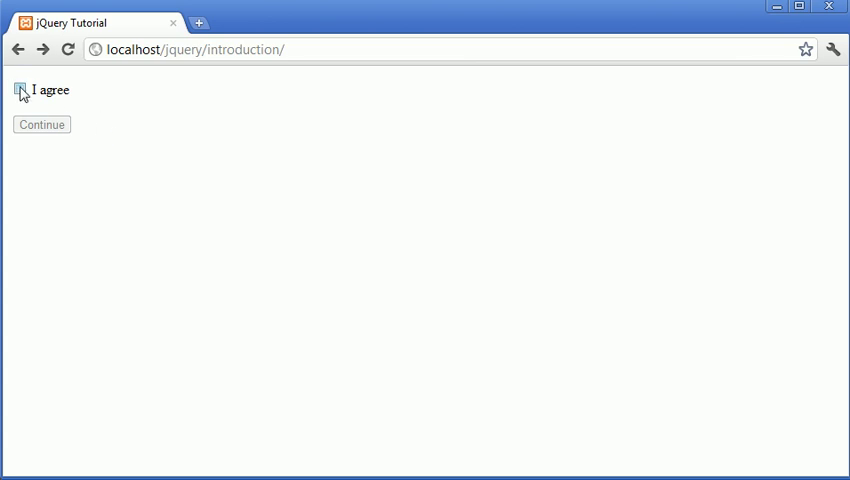
click(19, 89)
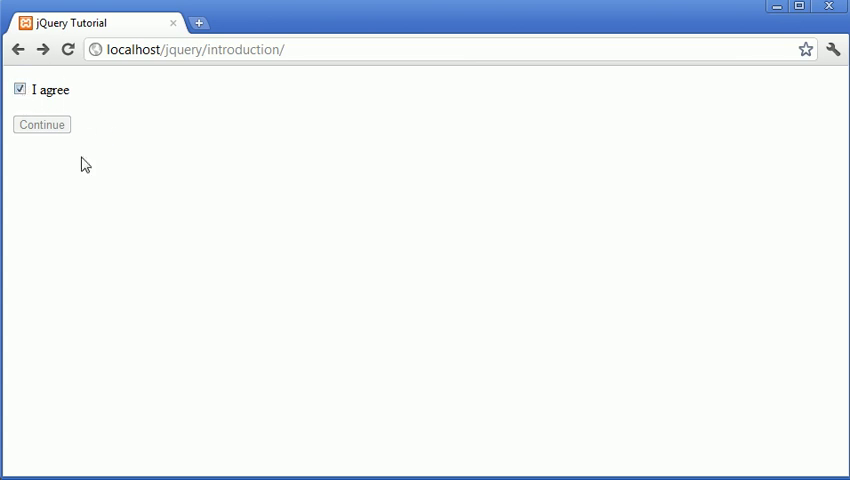
click(19, 89)
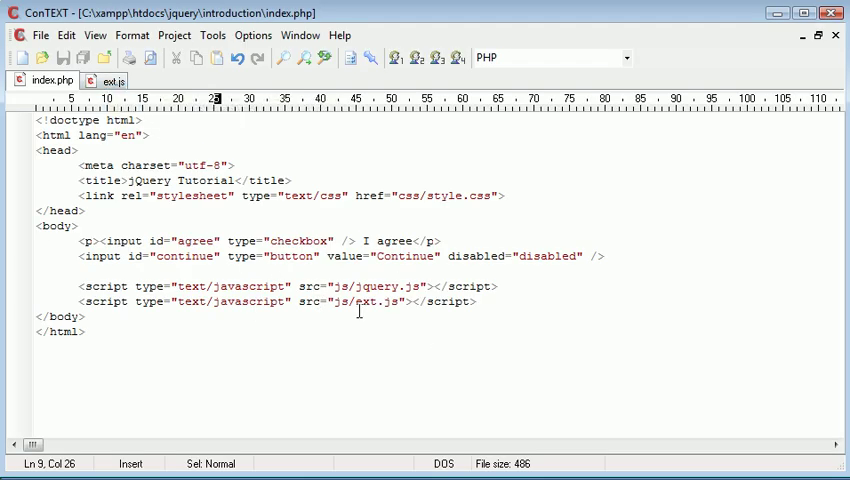
Write an empty $(document).ready(function() { }); block in ext.js and save it
double_click(376, 301)
text($)
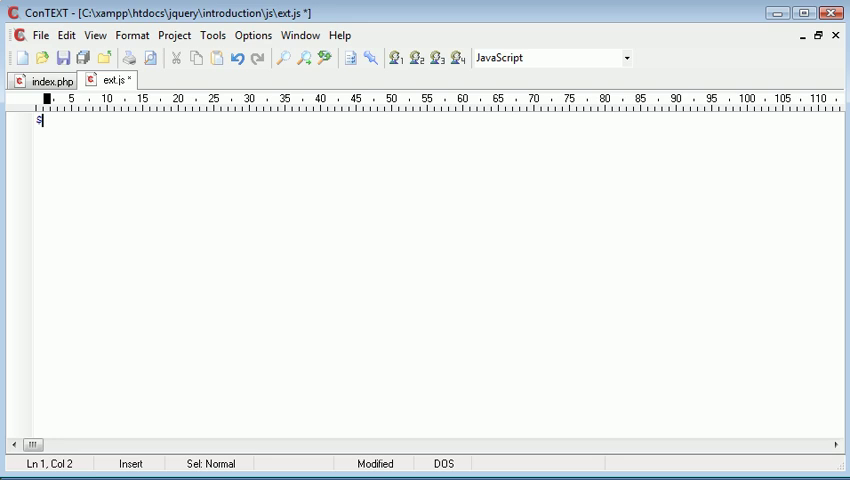
text((document).)
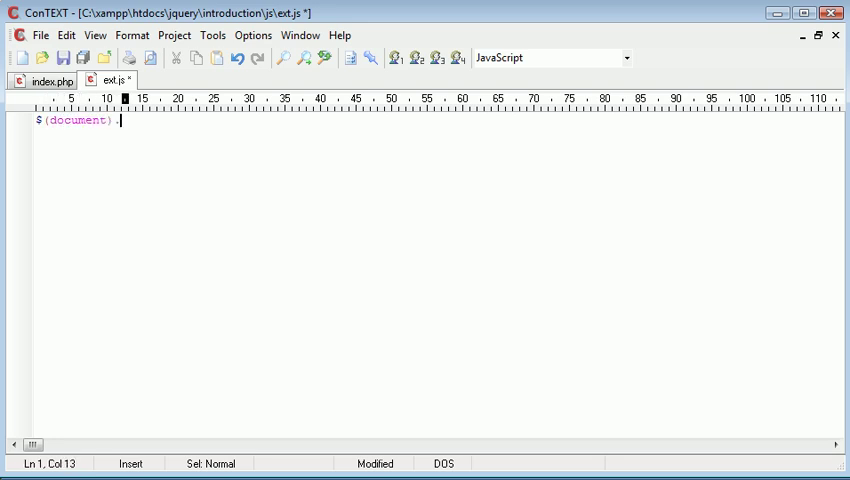
text(.ready();)
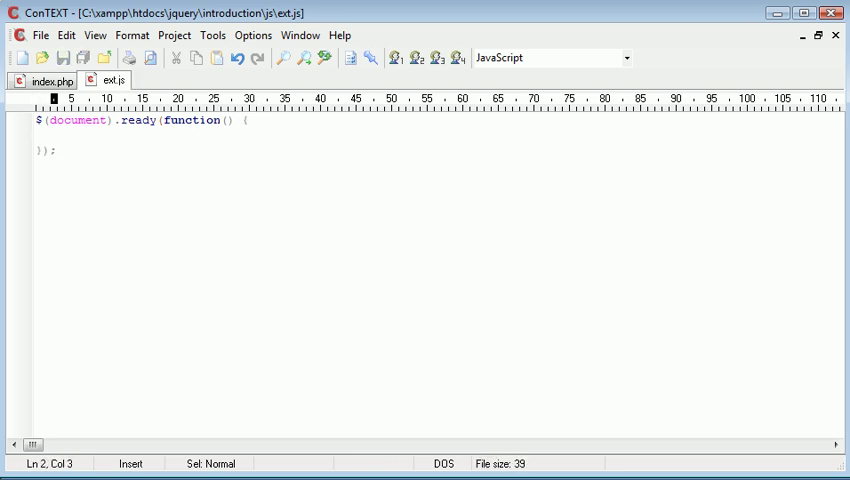
click(51, 80)
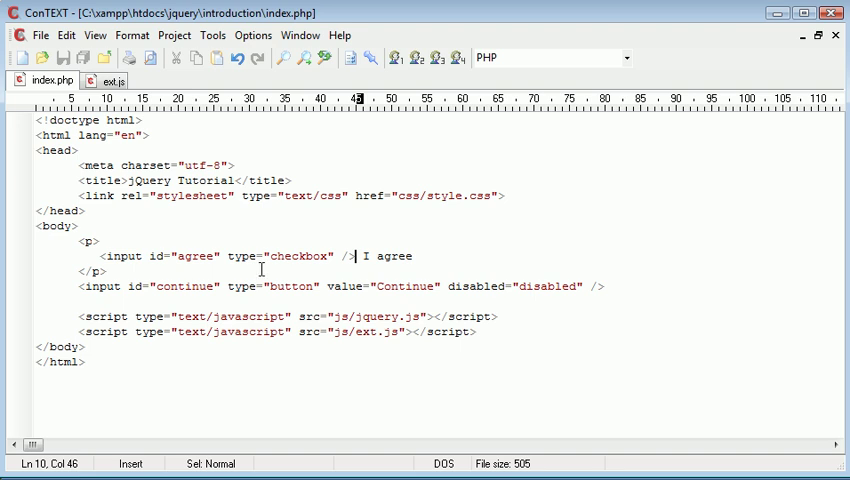
mouse_move(278, 263)
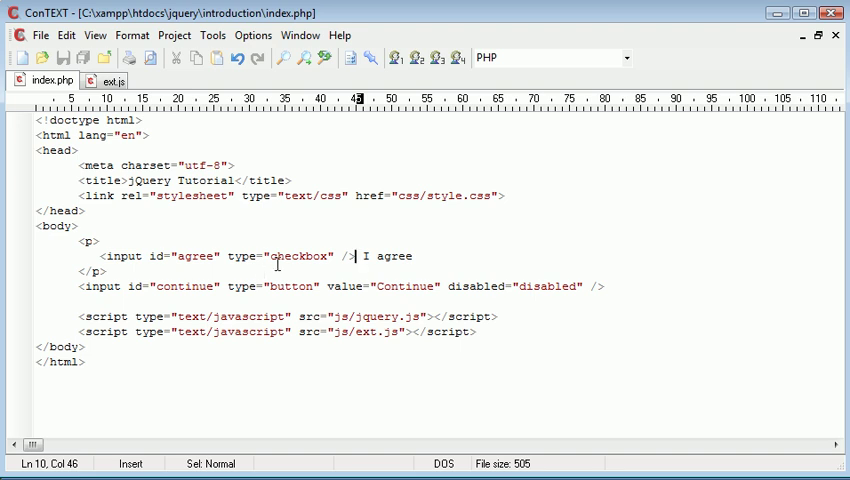
Move the 'I agree' checkbox input onto its own line inside the paragraph
drag(63, 286, 505, 286)
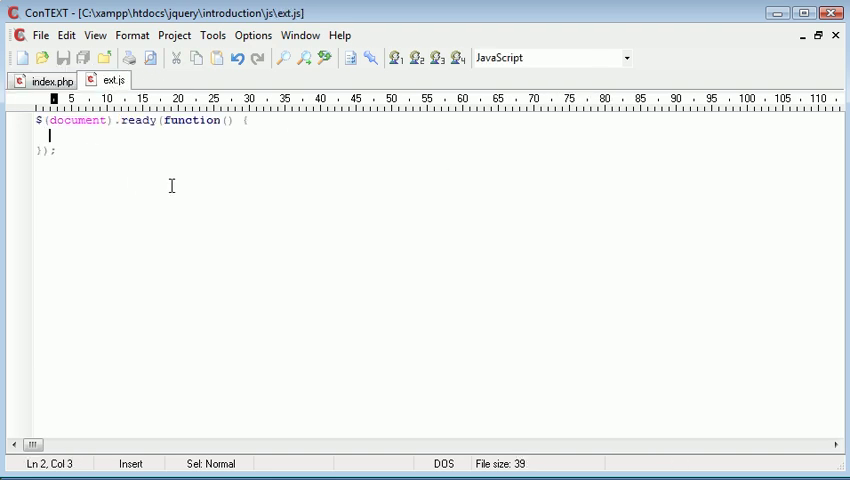
Inside the ready block, type $('#agree').change(function() { alert('Checked'); });
text($ ()
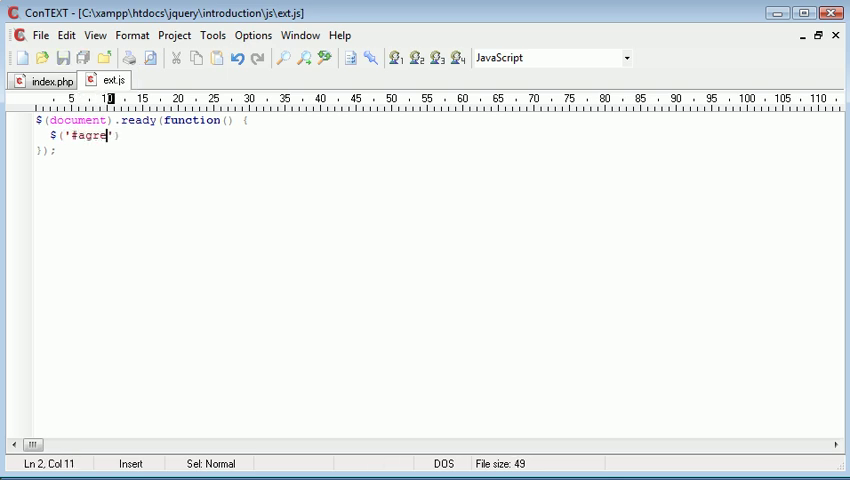
text(e)
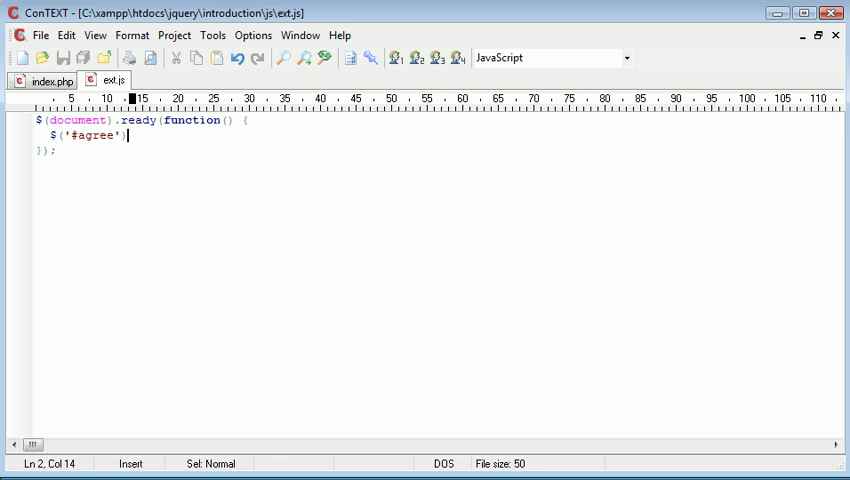
text(.change();)
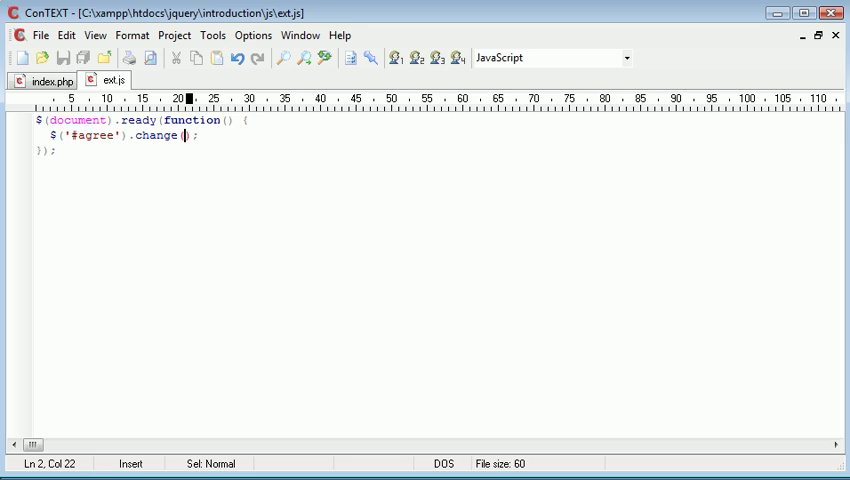
text(function())
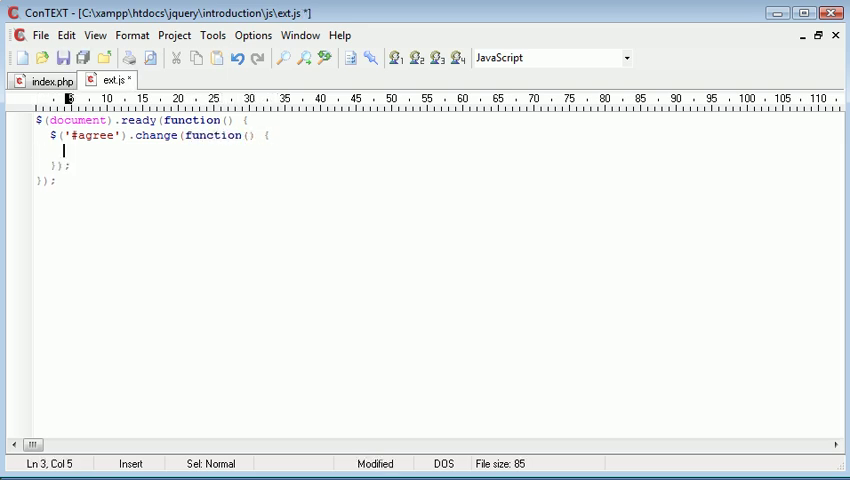
text(alert('');)
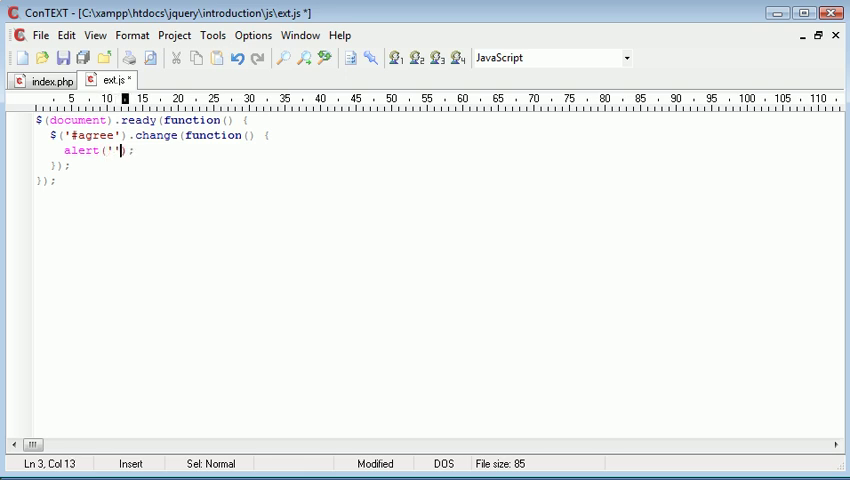
text(Chec)
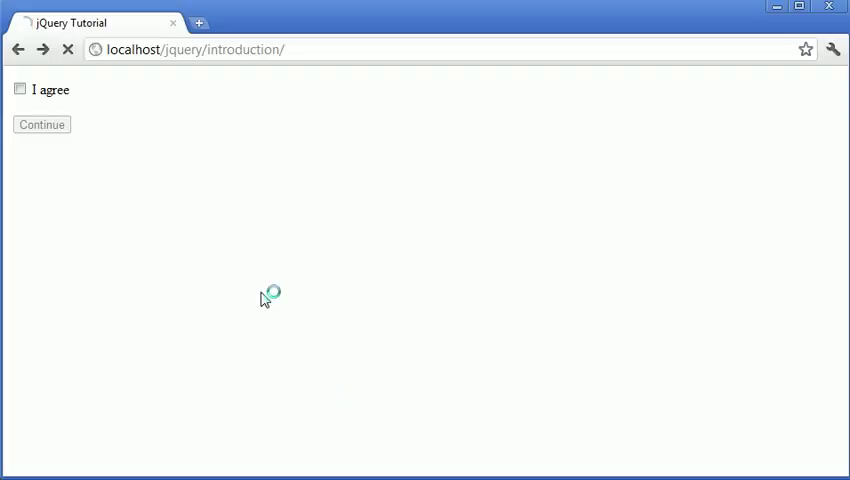
Tick 'I agree' in the reloaded page and dismiss the 'Checked' alert
click(20, 89)
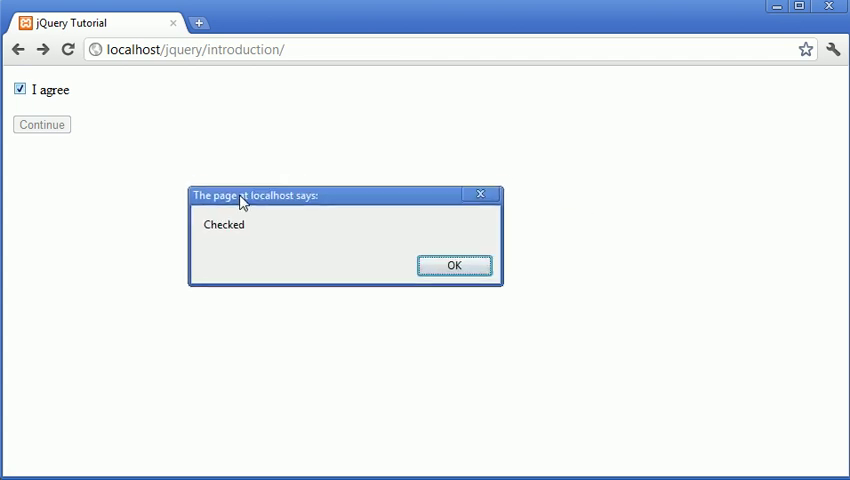
mouse_move(248, 223)
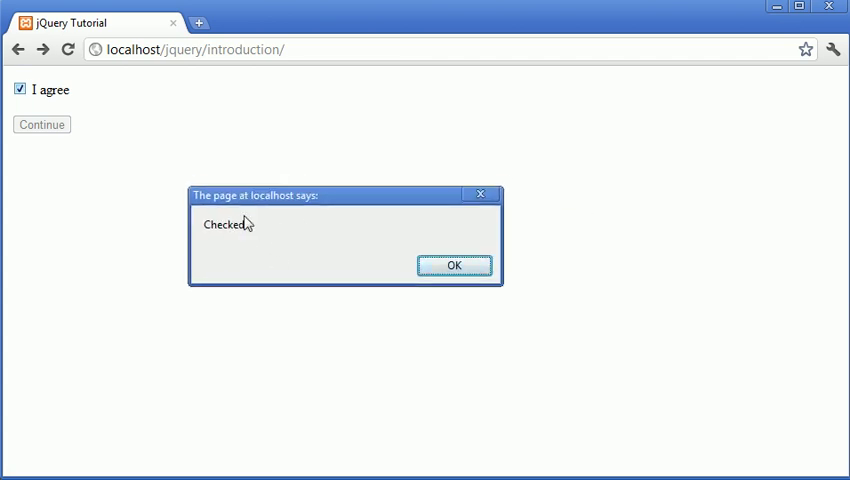
click(454, 264)
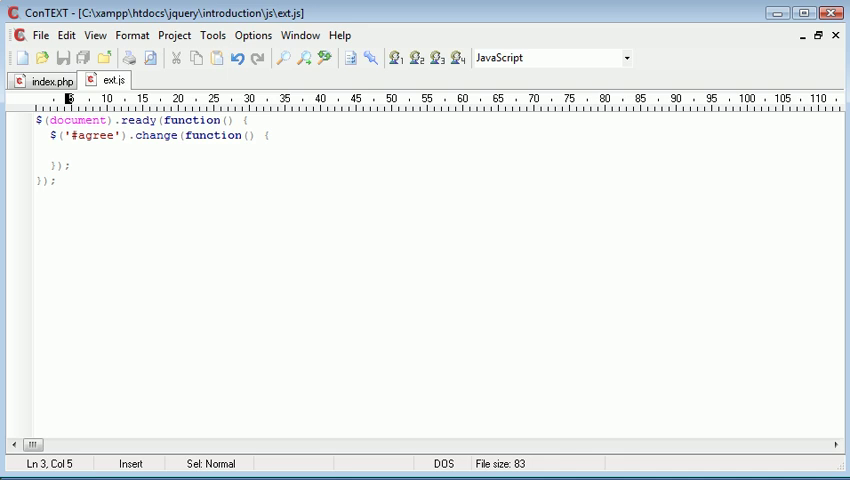
Store the checkbox value in state and alert(state), then close the 'on' alert
click(62, 150)
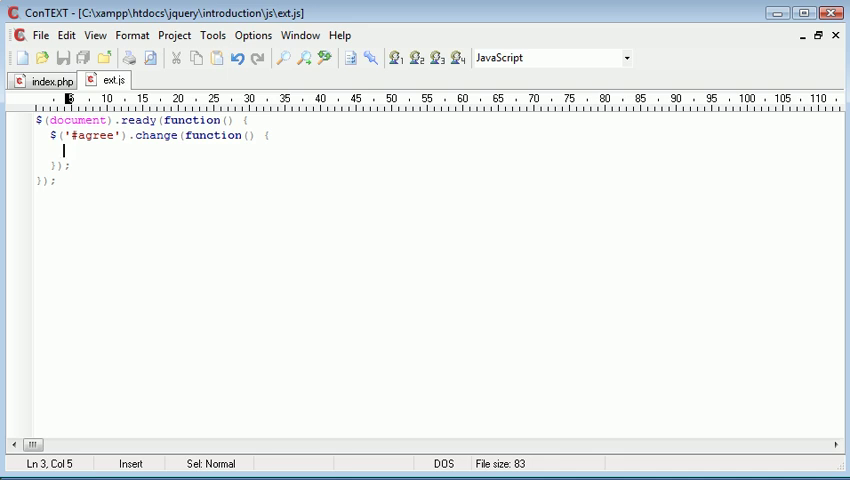
text($)
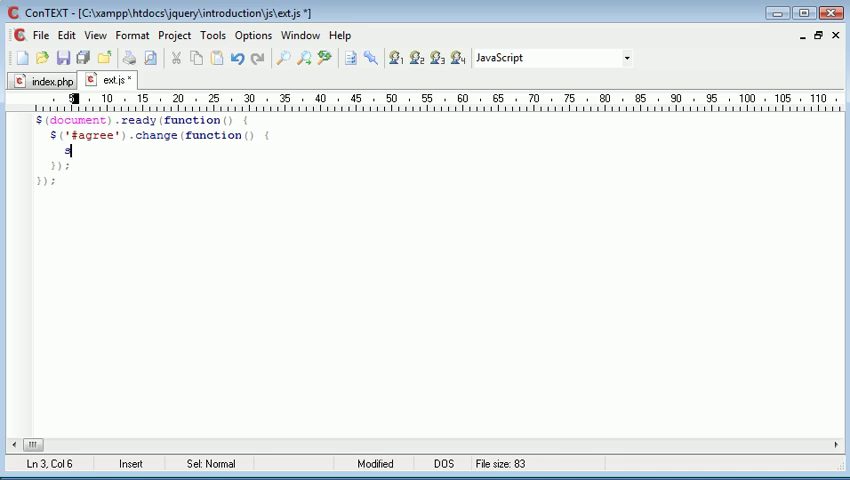
text(tate =)
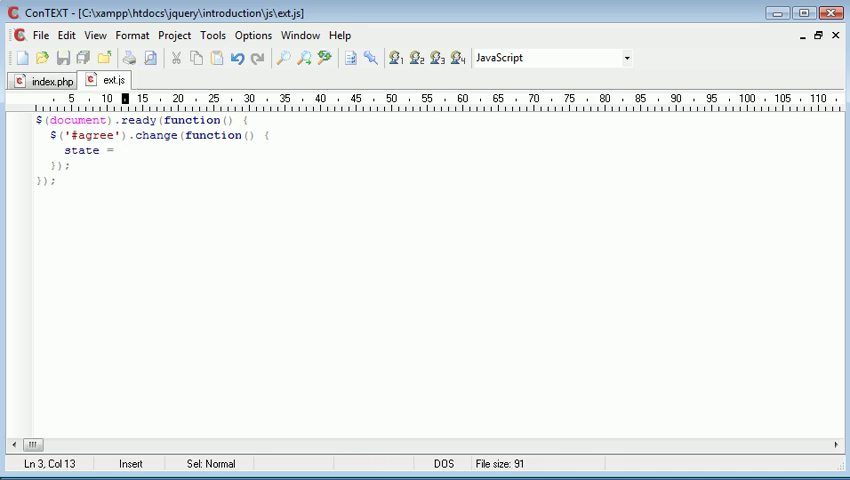
text($(this) .)
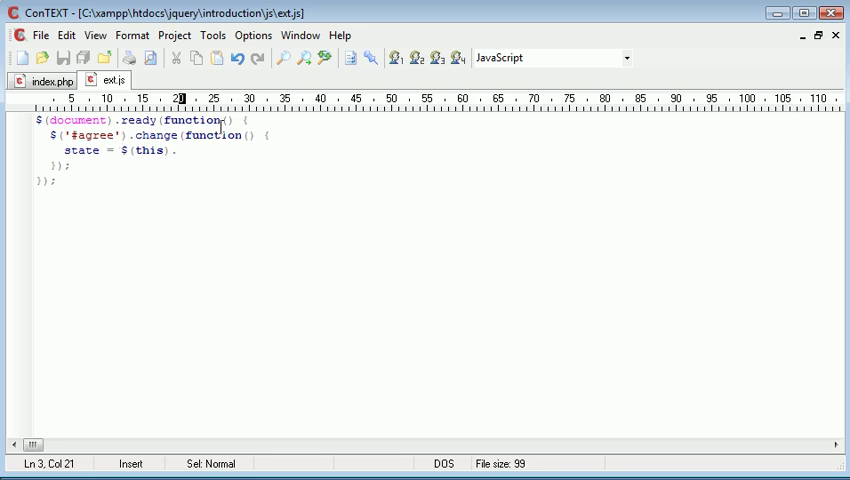
text(.val)
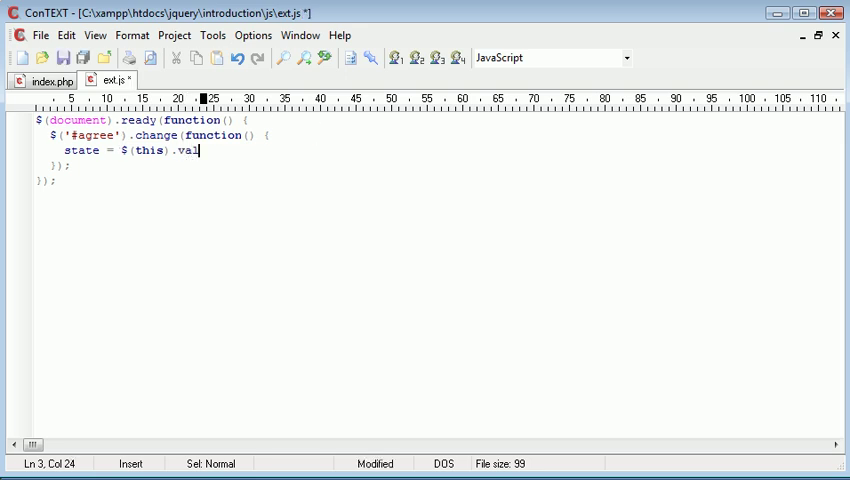
text(();)
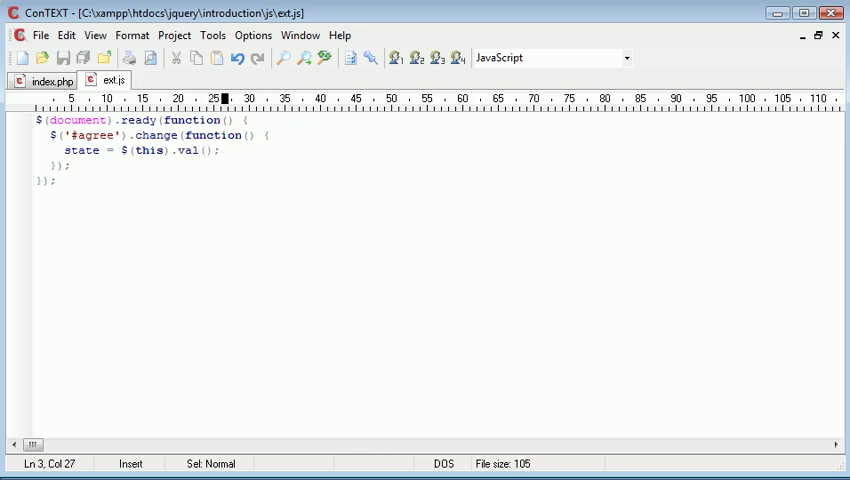
key(Left)
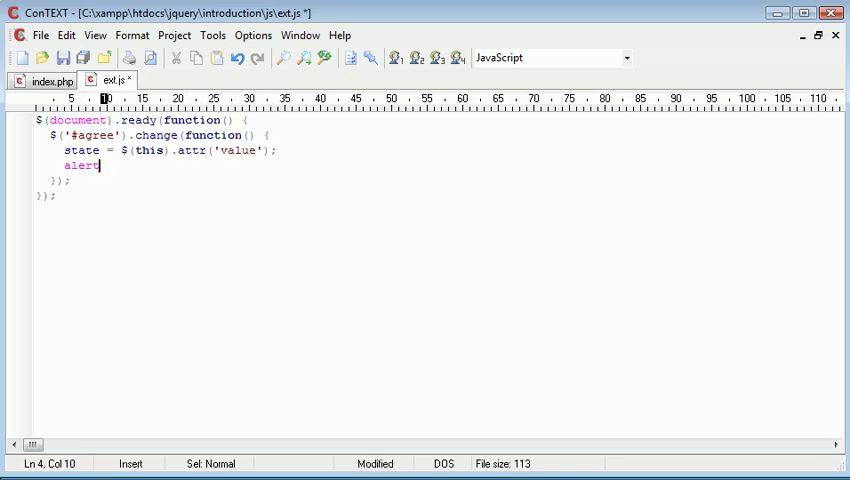
text((state);)
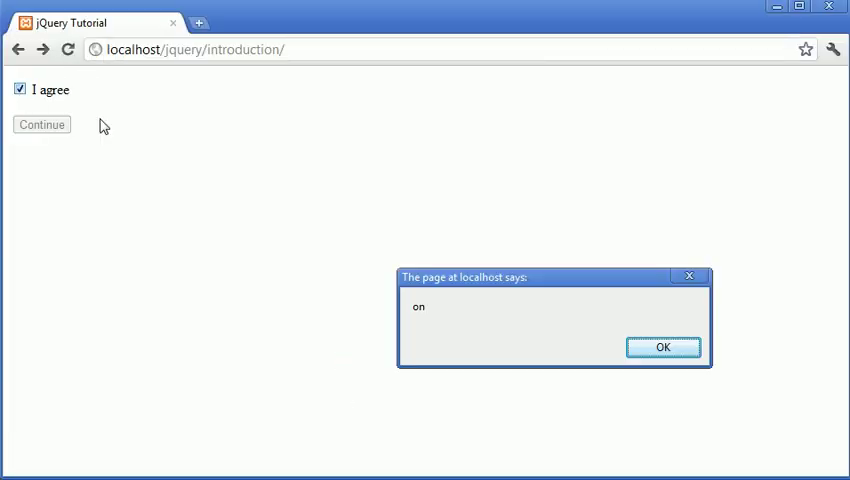
click(662, 347)
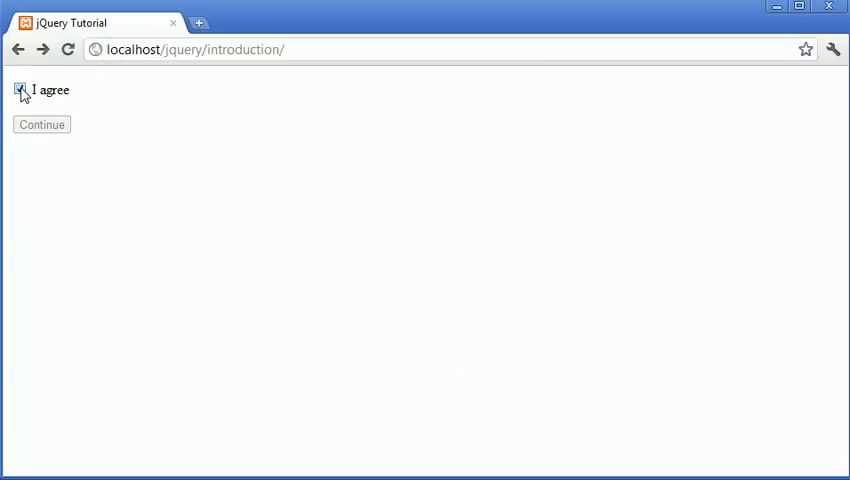